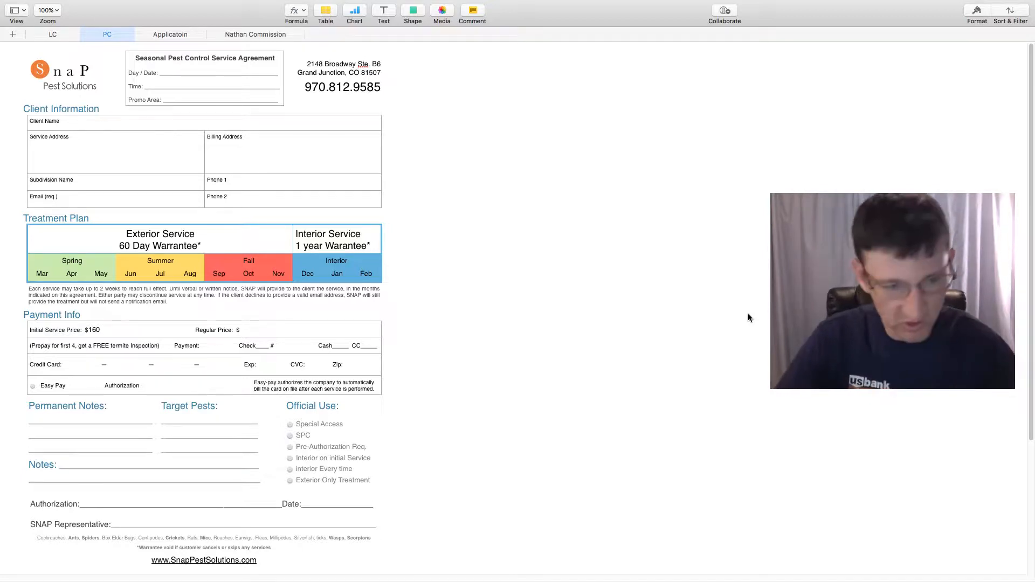
Step: Zoom the service agreement to 200% and scroll to the client info and treatment plan
click(46, 10)
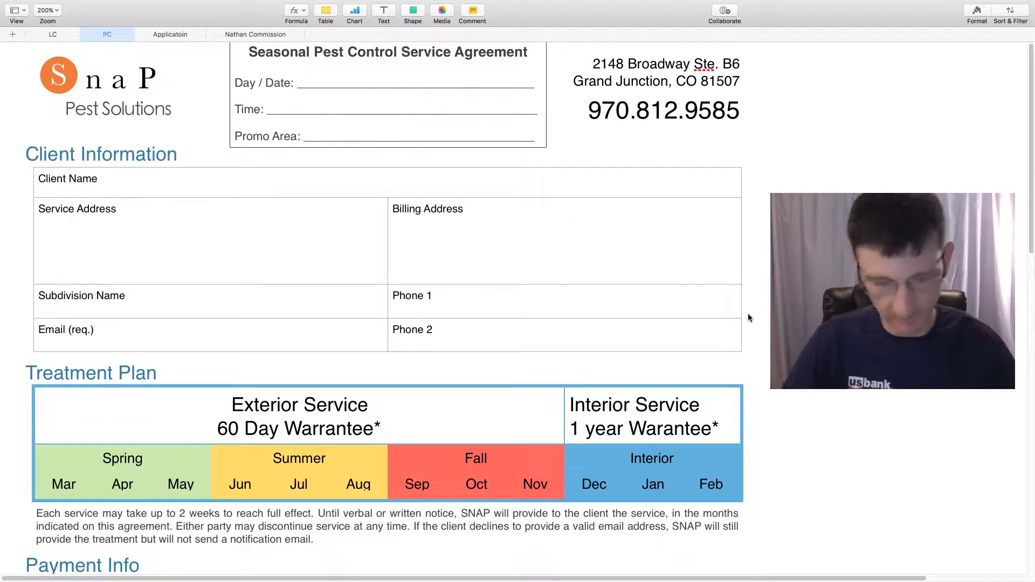
scroll(down, 3)
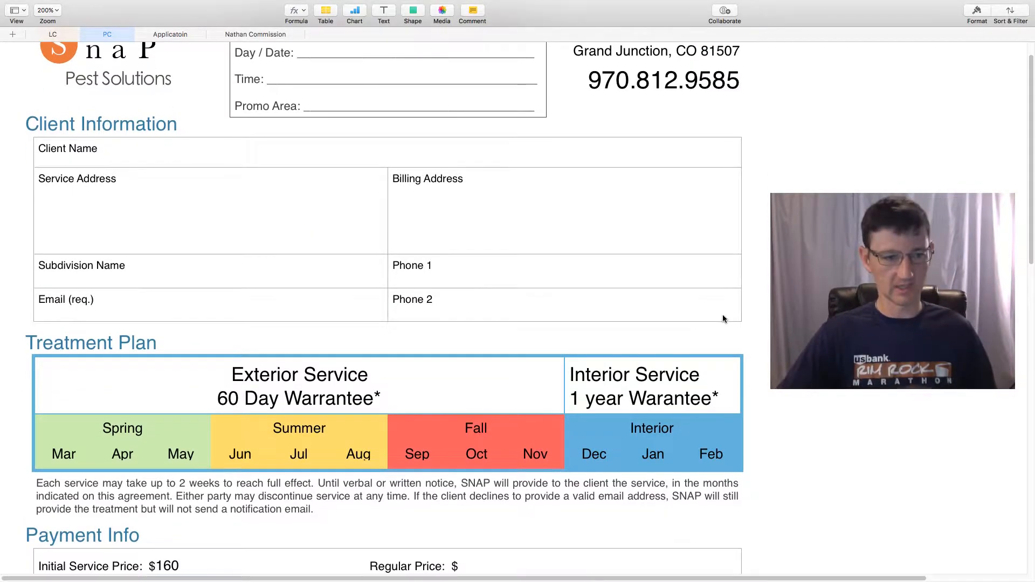
scroll(down, 3)
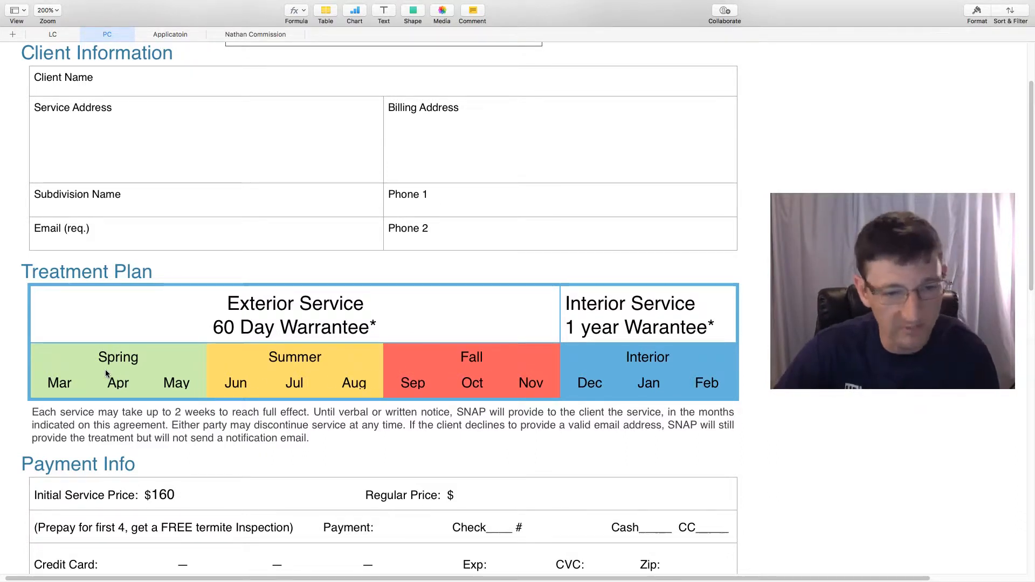
mouse_move(453, 370)
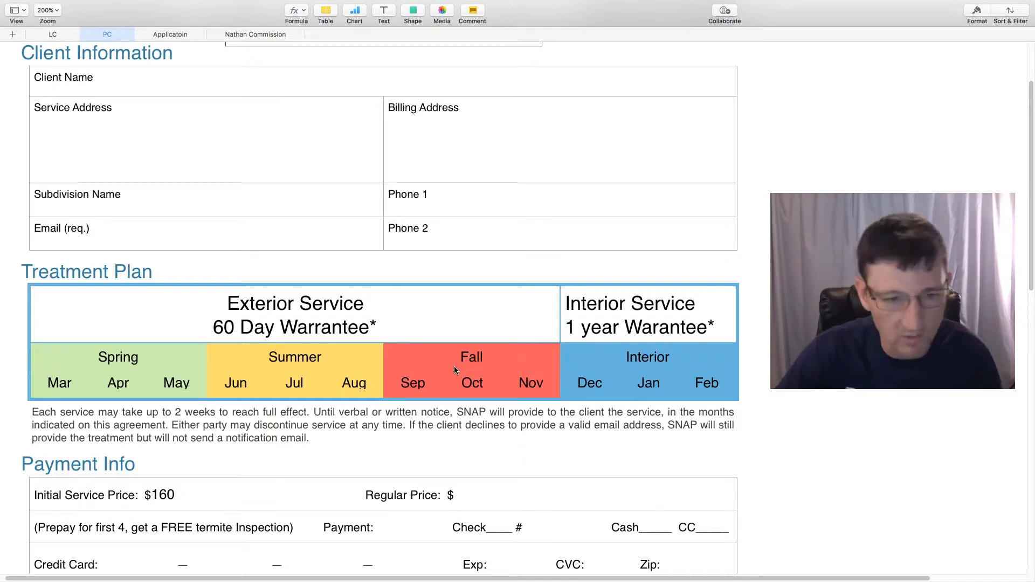
mouse_move(396, 386)
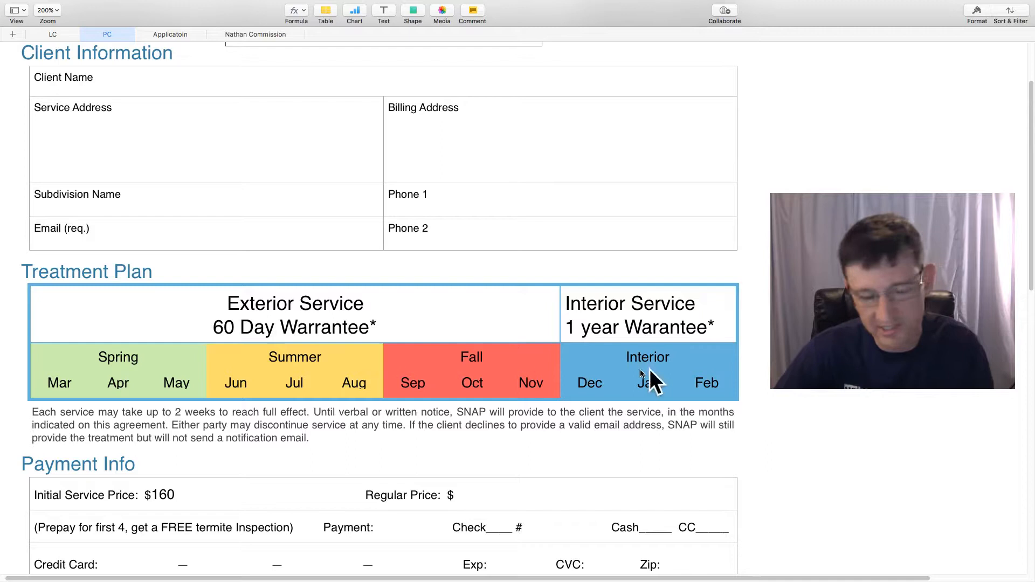
scroll(down, 3)
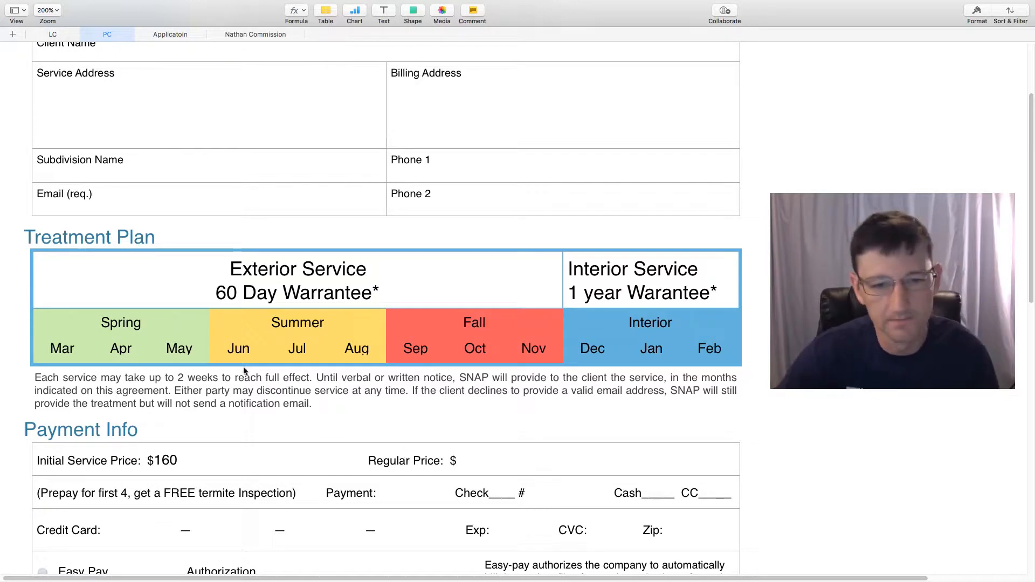
mouse_move(508, 339)
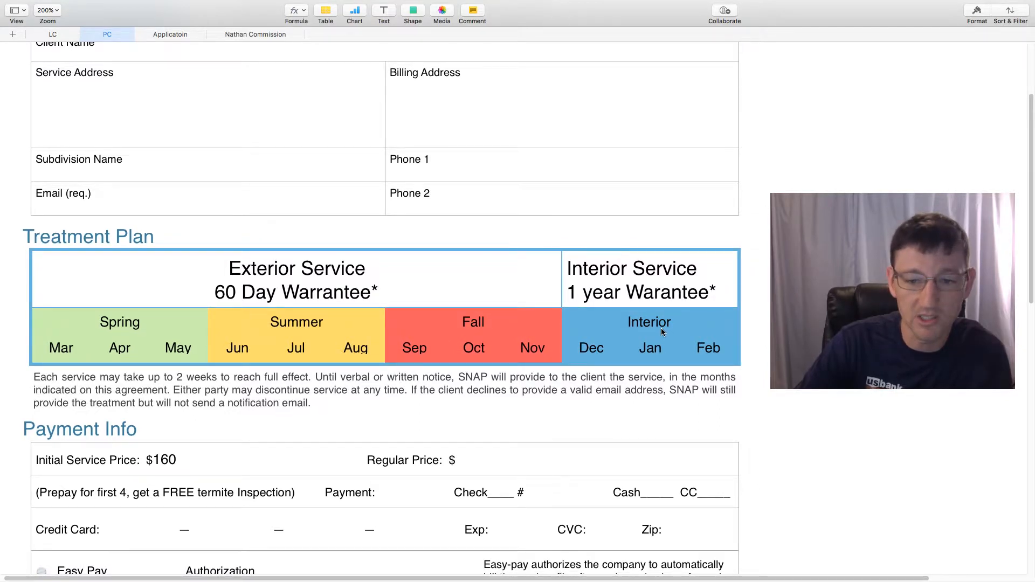
mouse_move(247, 319)
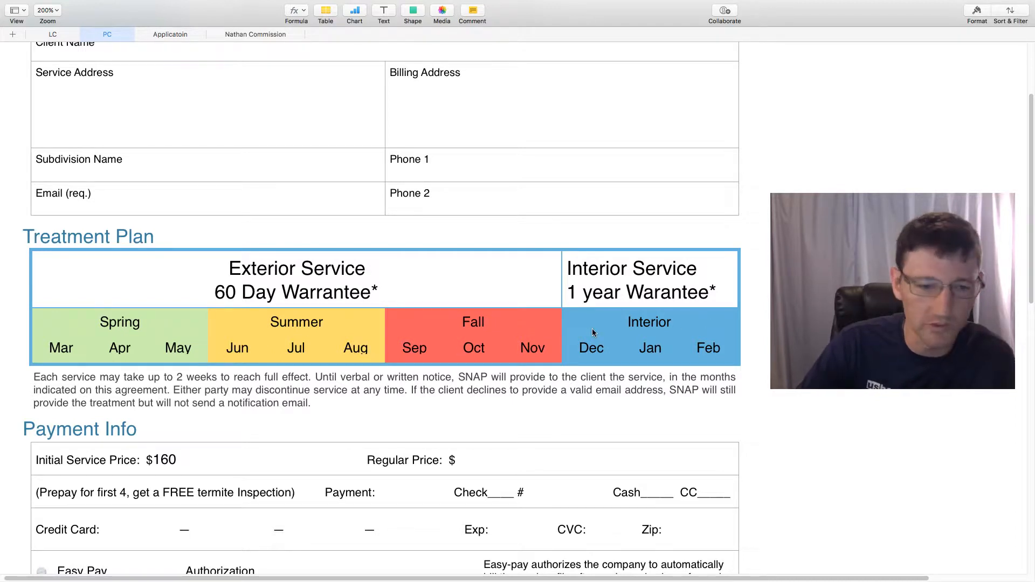
scroll(down, 3)
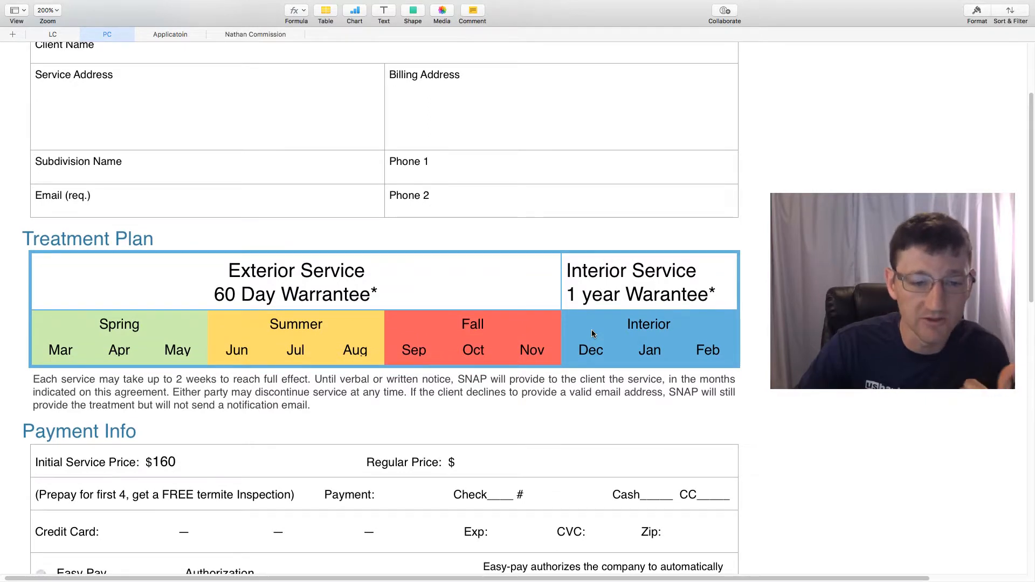
scroll(down, 3)
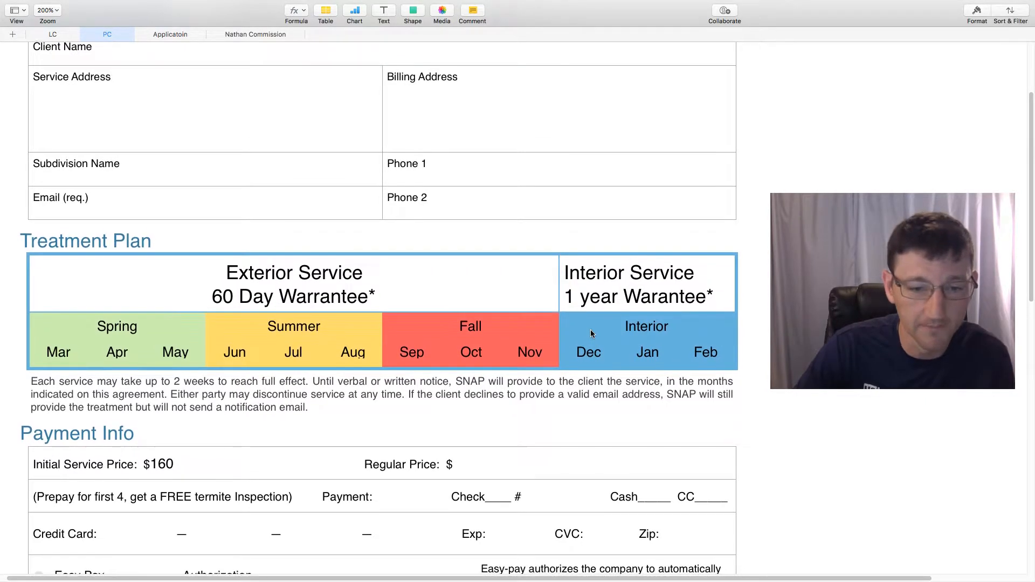
scroll(down, 3)
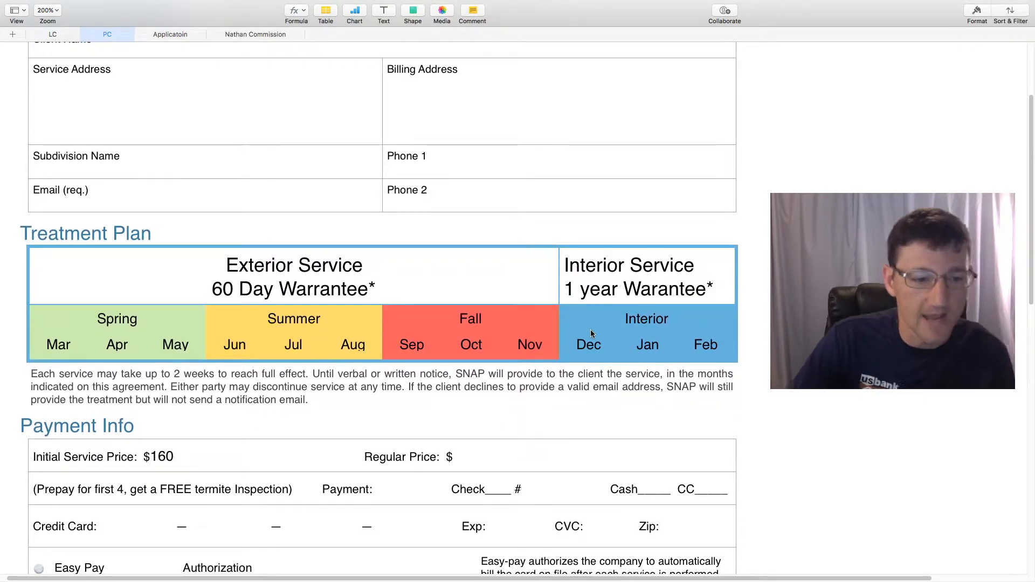
scroll(down, 3)
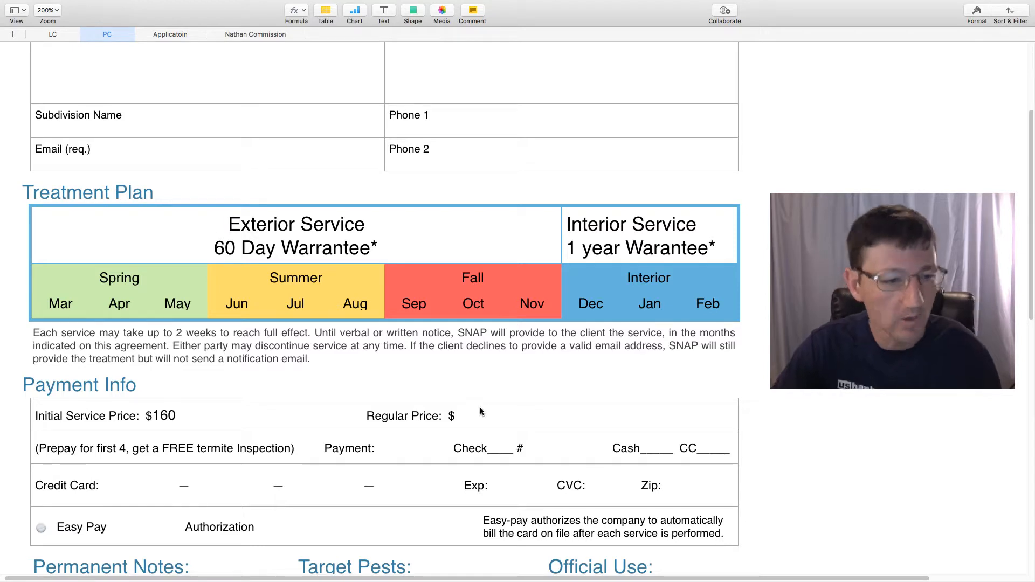
mouse_move(165, 405)
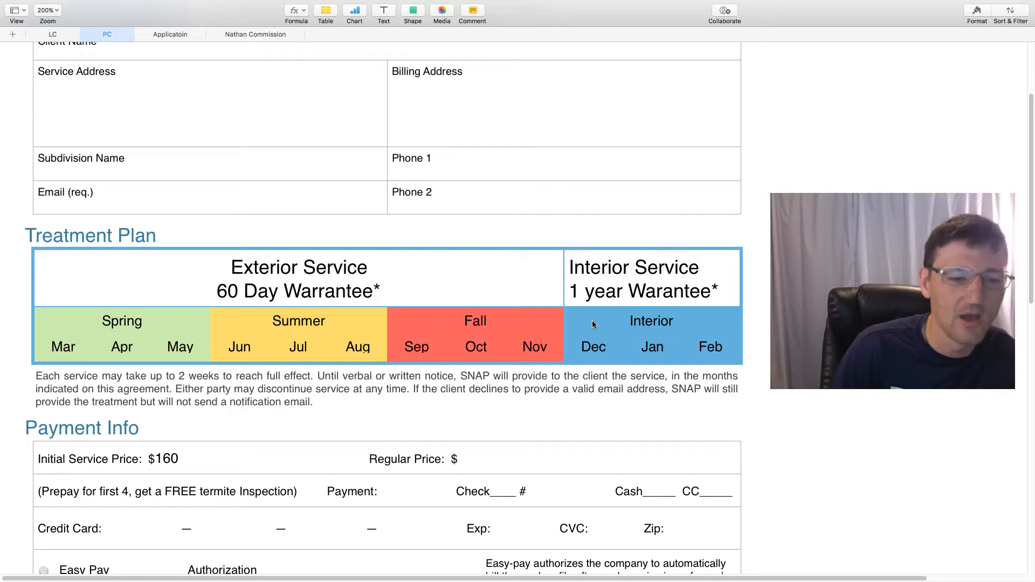
scroll(down, 3)
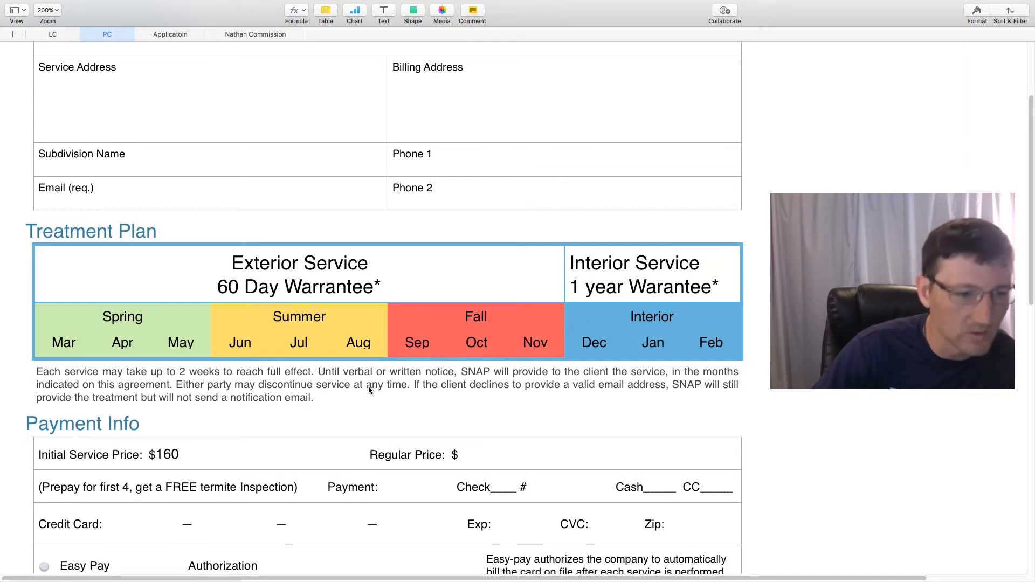
scroll(down, 3)
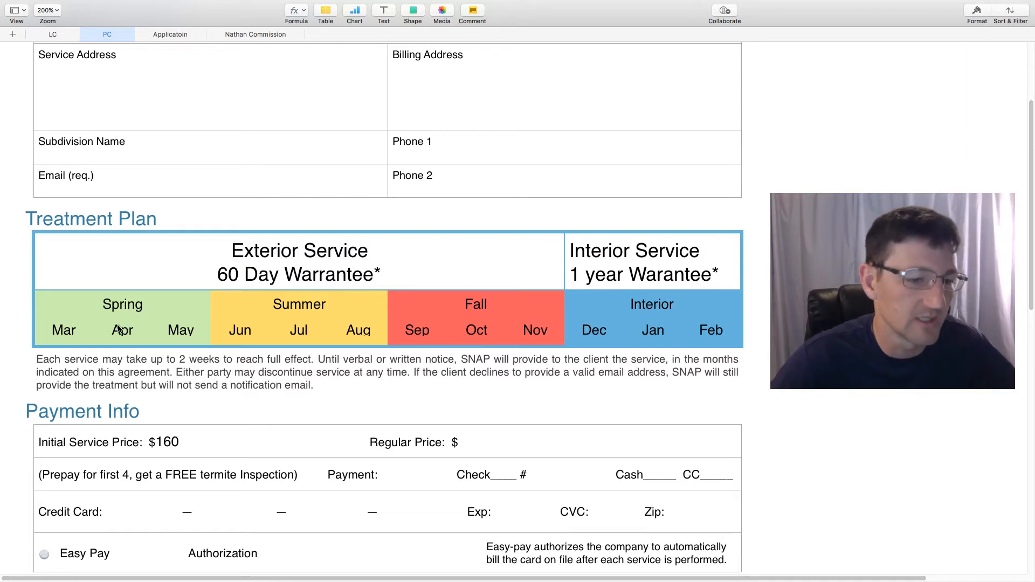
mouse_move(127, 343)
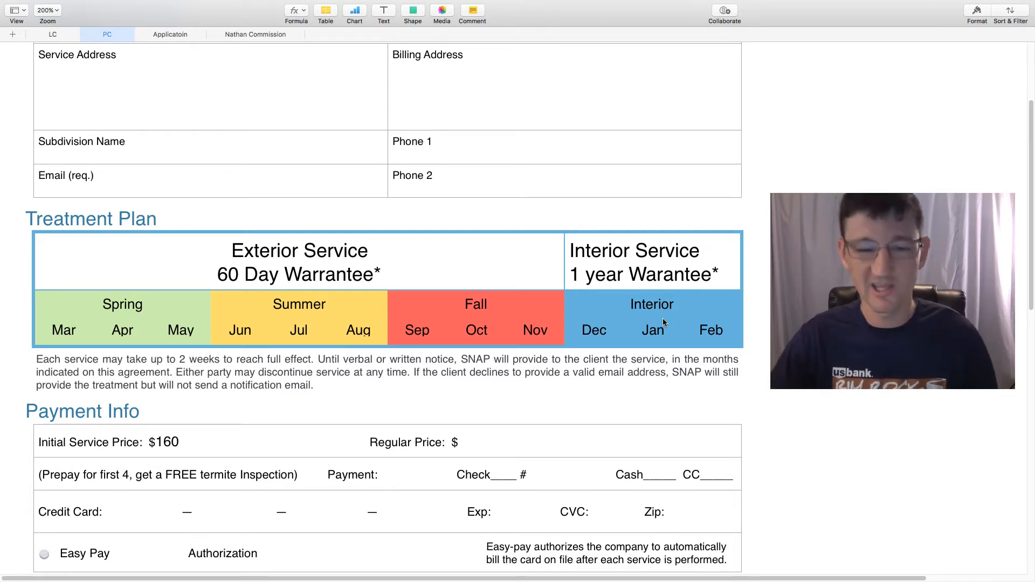
scroll(down, 3)
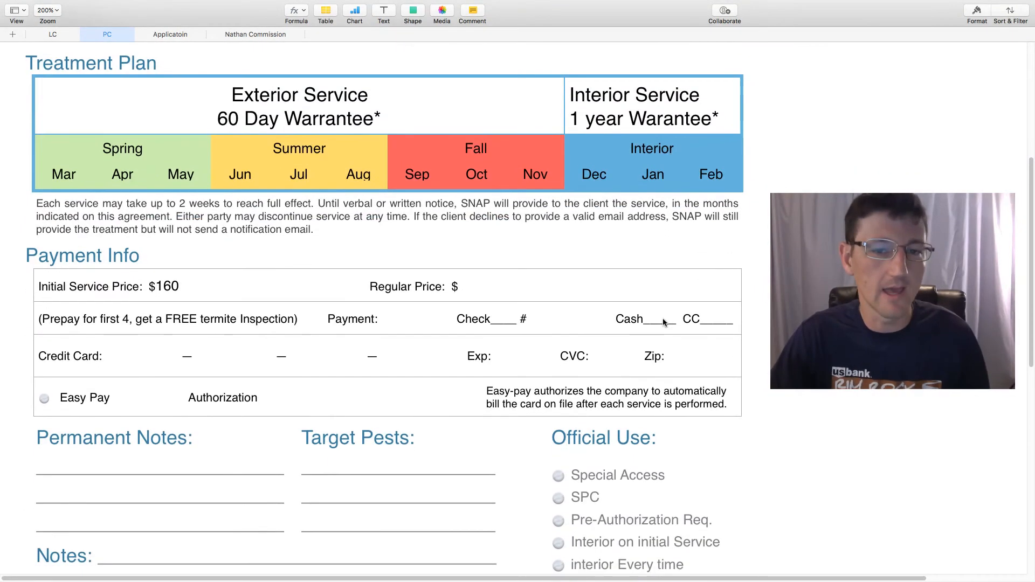
scroll(down, 3)
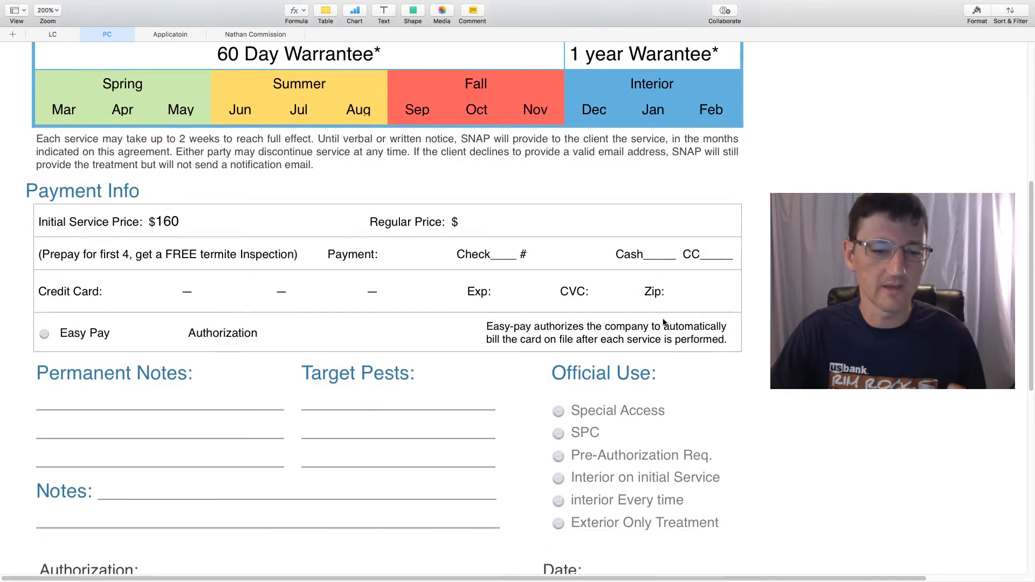
scroll(down, 3)
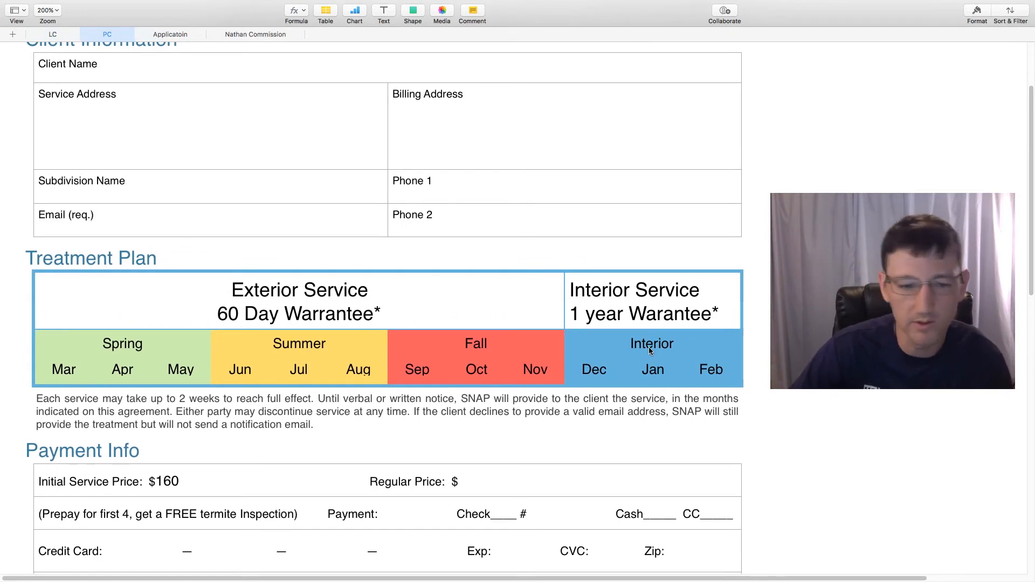
mouse_move(627, 365)
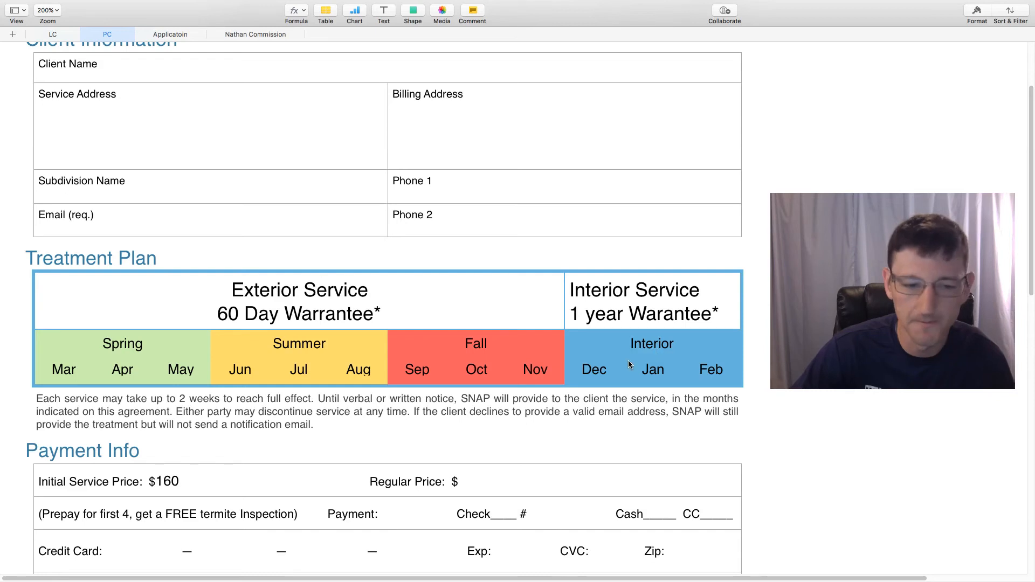
scroll(up, 3)
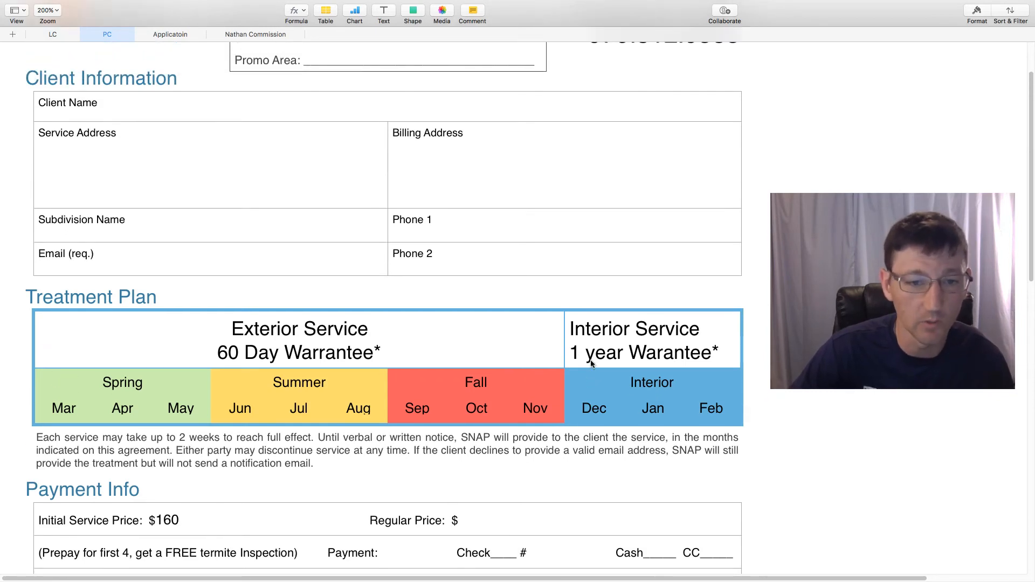